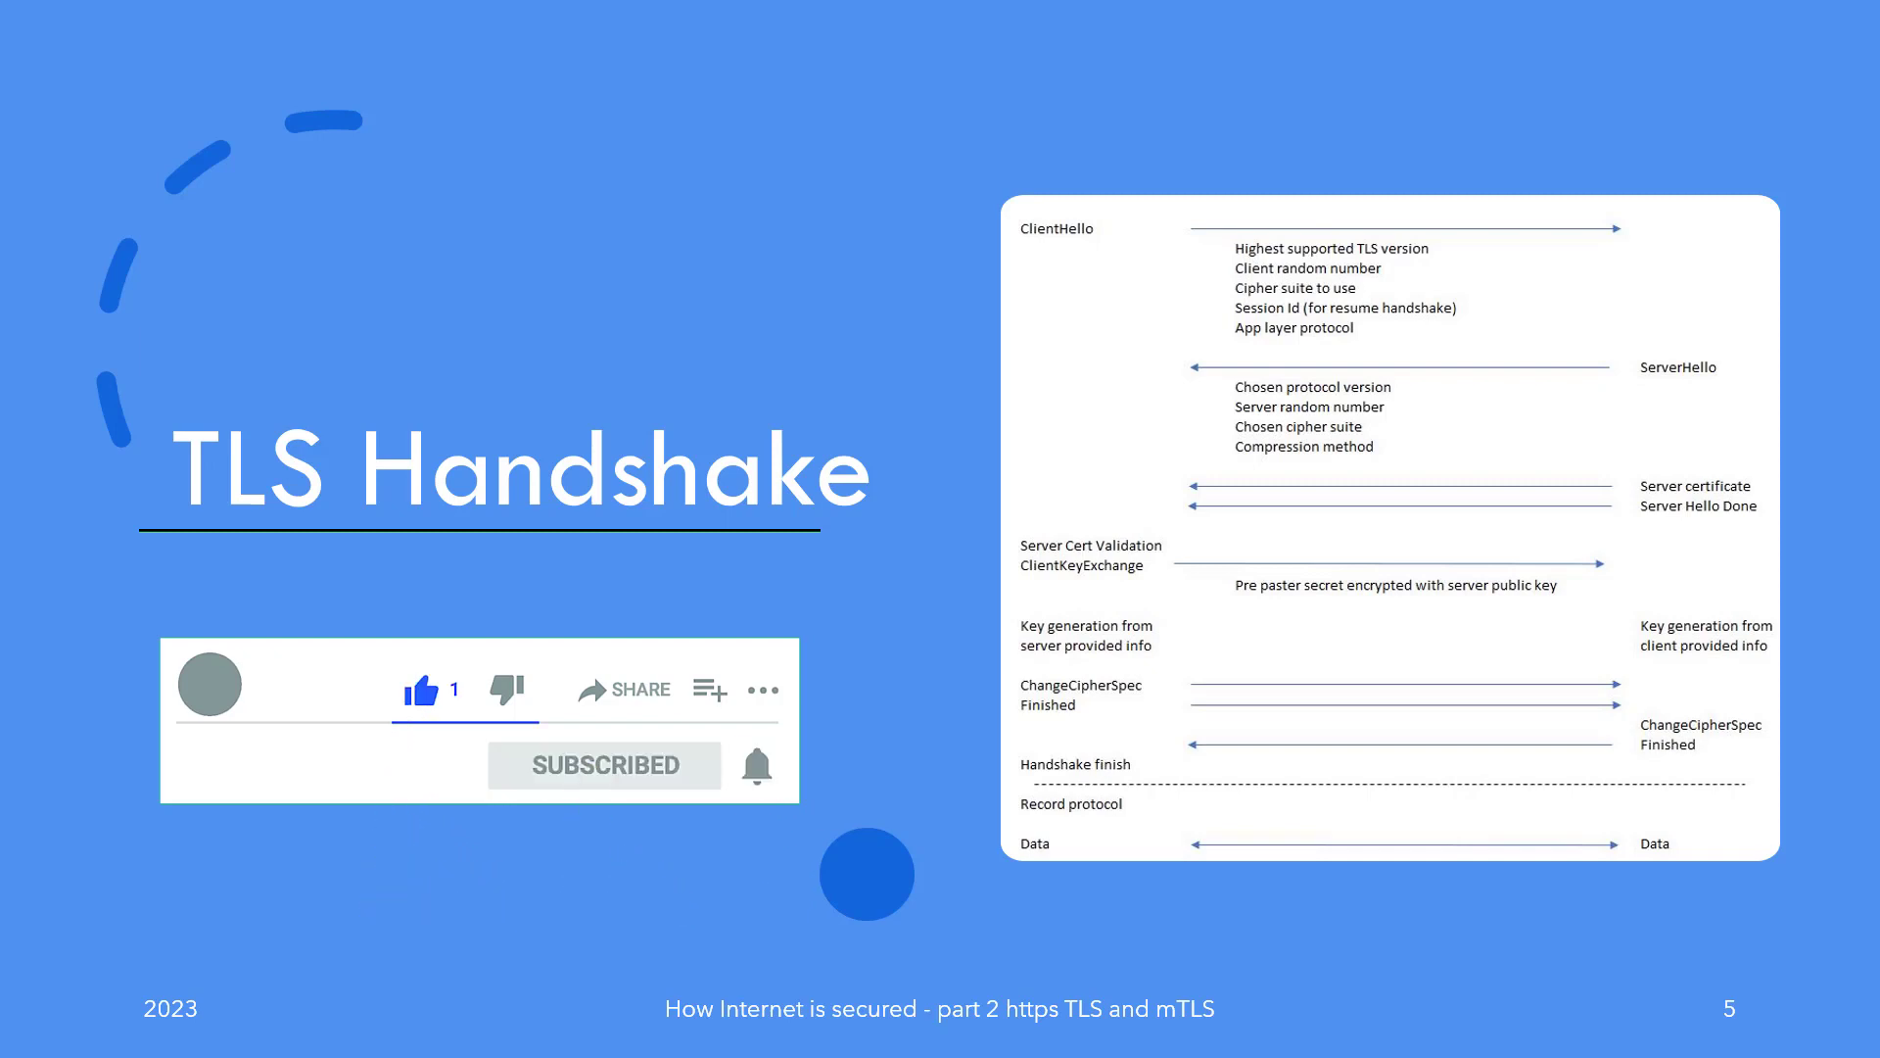
left_click(756, 764)
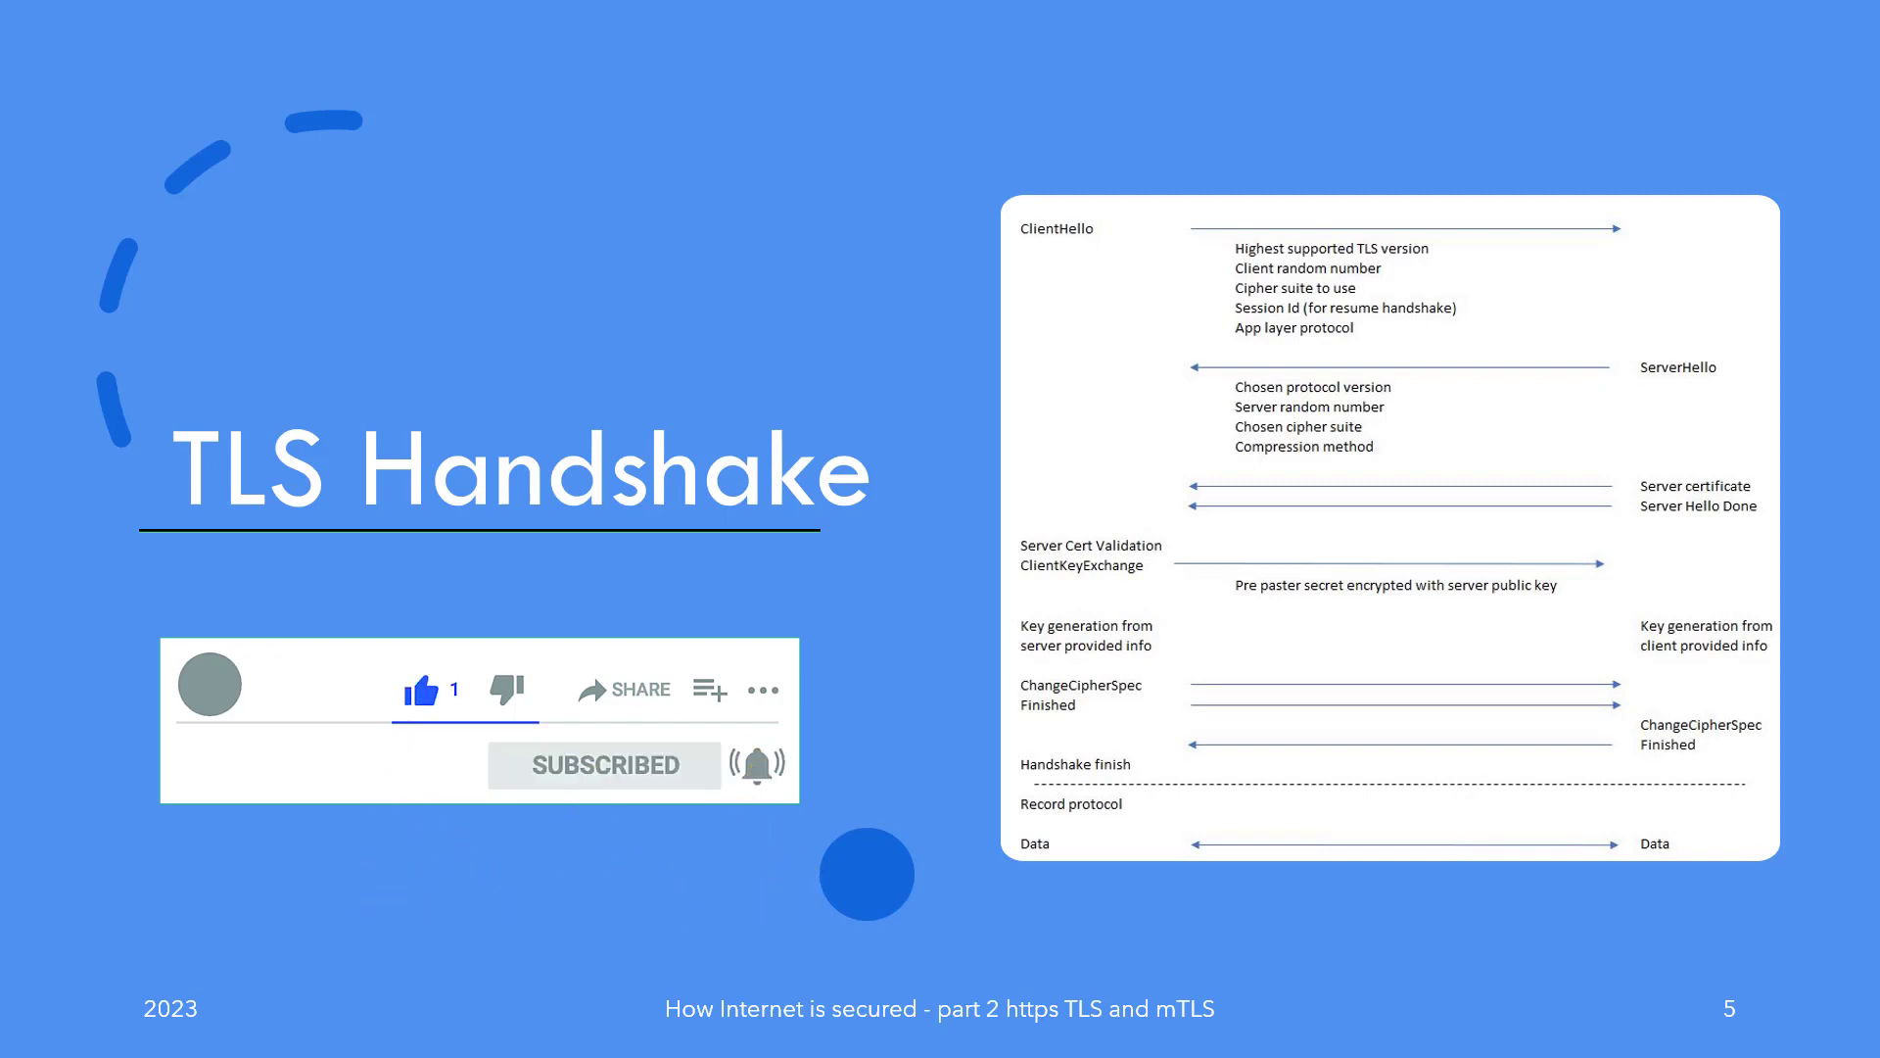